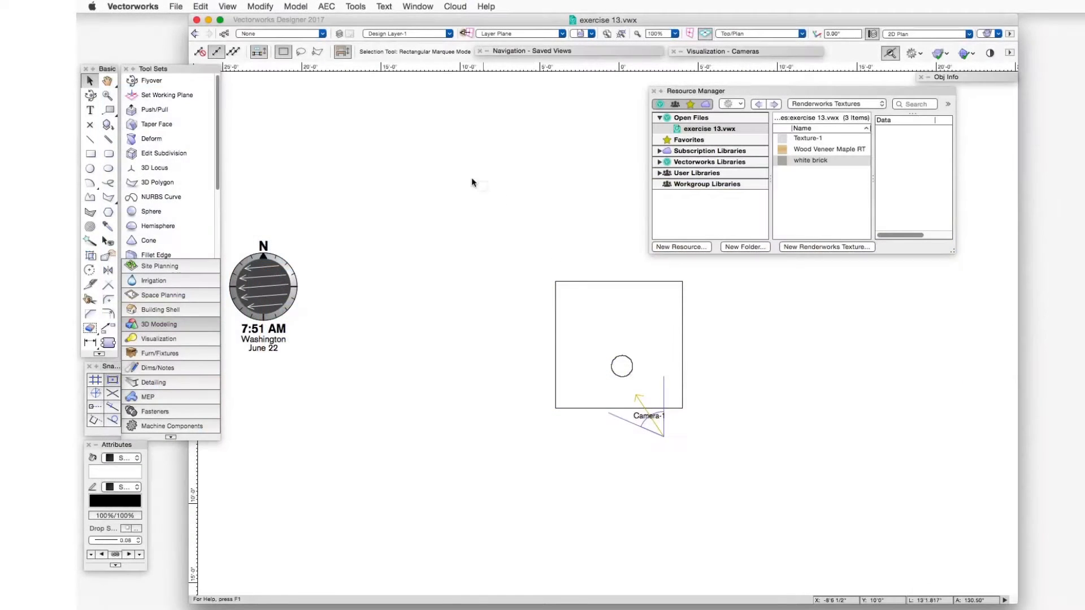
Switch the drawing from Top/Plan to the saved camera's perspective view.
{"action": "left_click", "coordinate": [591, 33]}
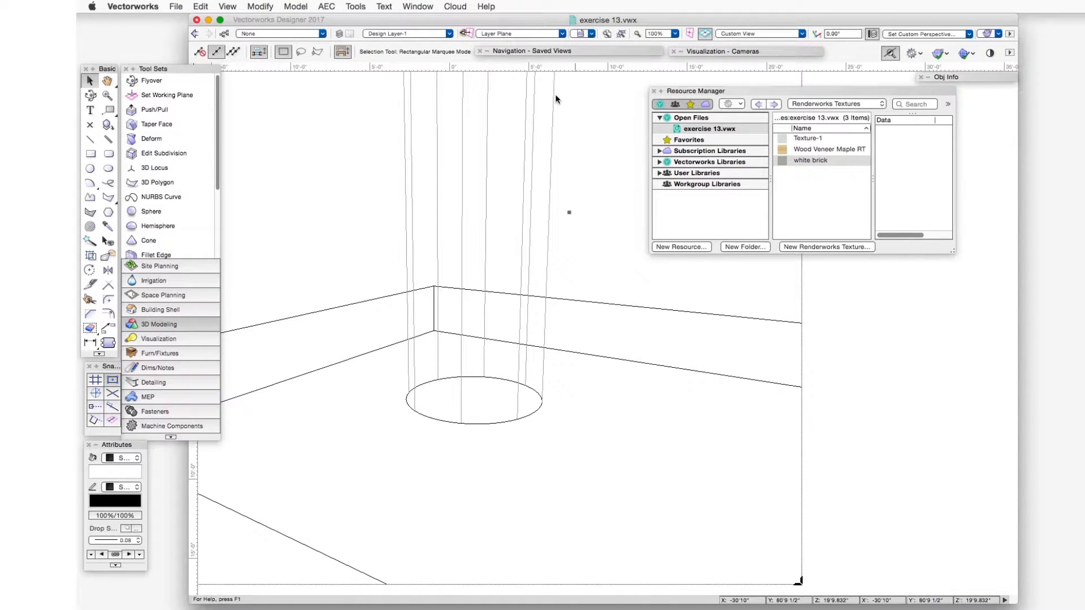
Set the view's rendering mode to Final Quality Renderworks.
{"action": "left_click", "coordinate": [226, 7]}
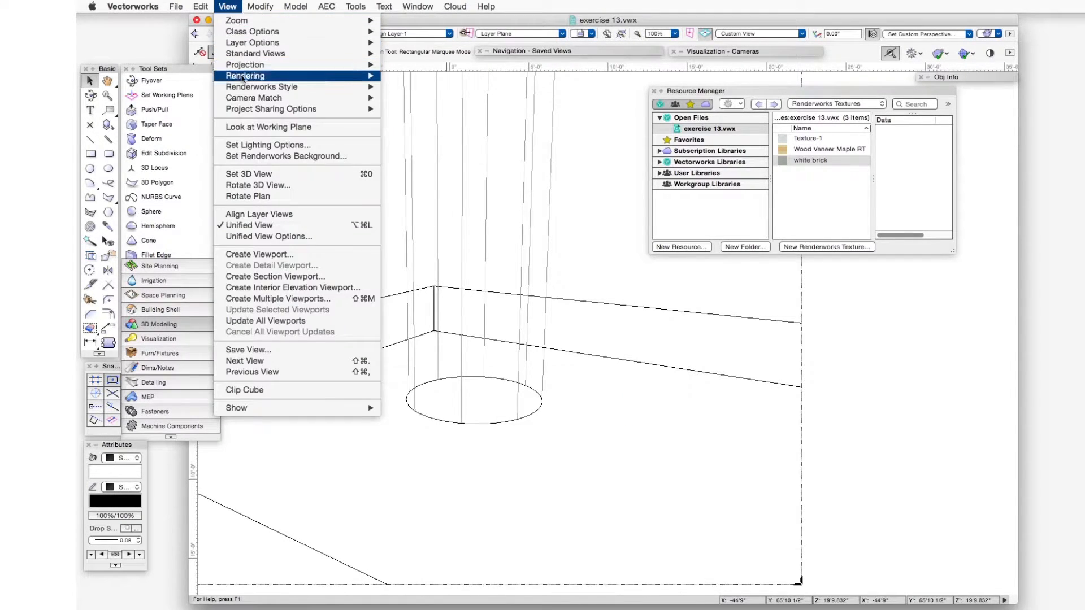
{"action": "left_click", "coordinate": [244, 75]}
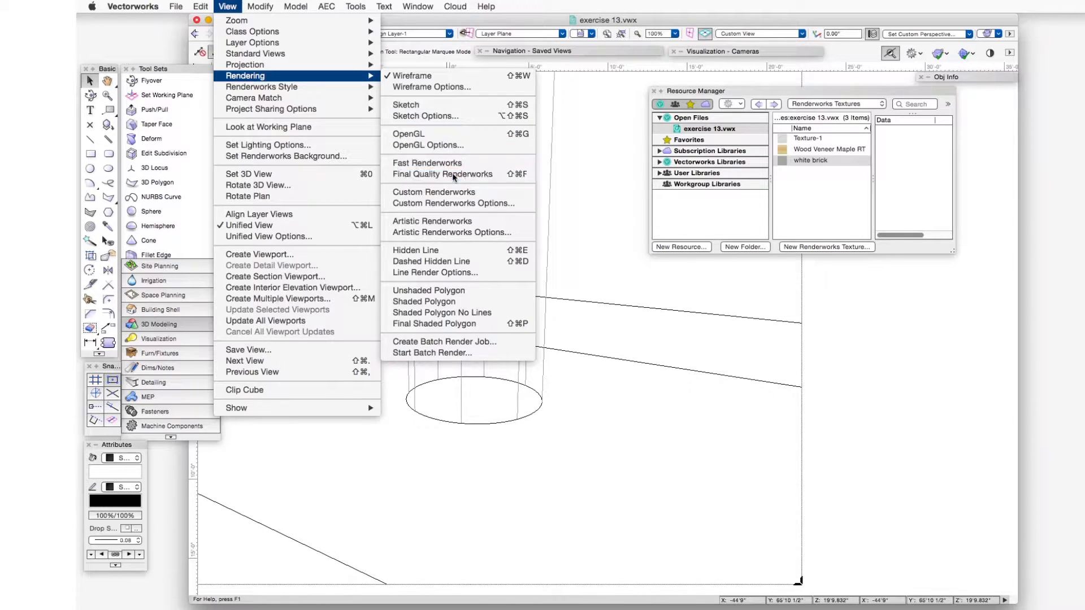
{"action": "left_click", "coordinate": [442, 174]}
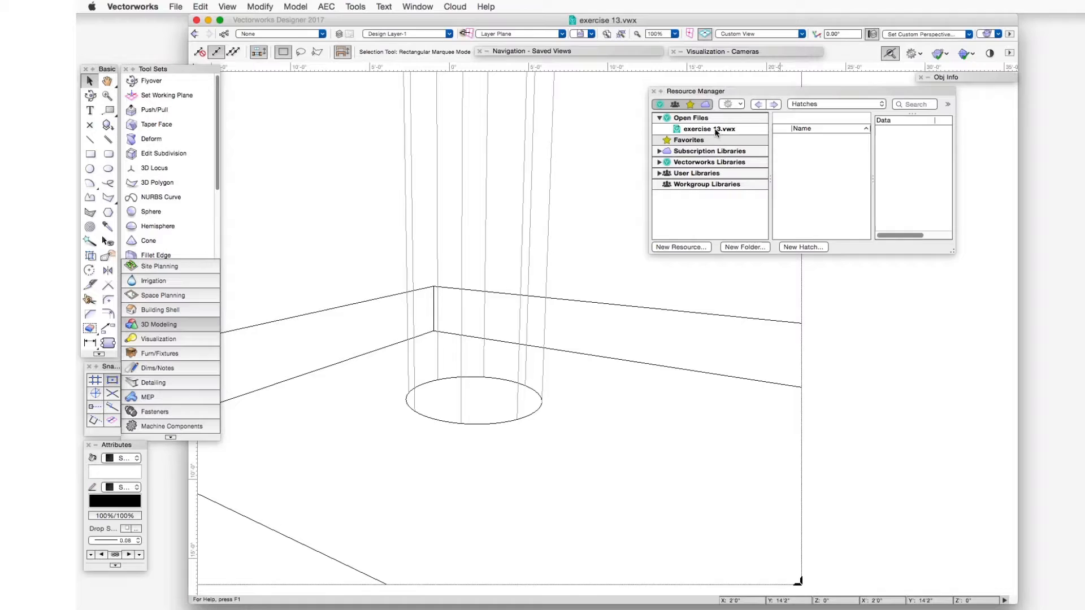
List exercise 13.vwx's Renderworks Textures and select the white brick texture.
{"action": "left_click", "coordinate": [709, 129]}
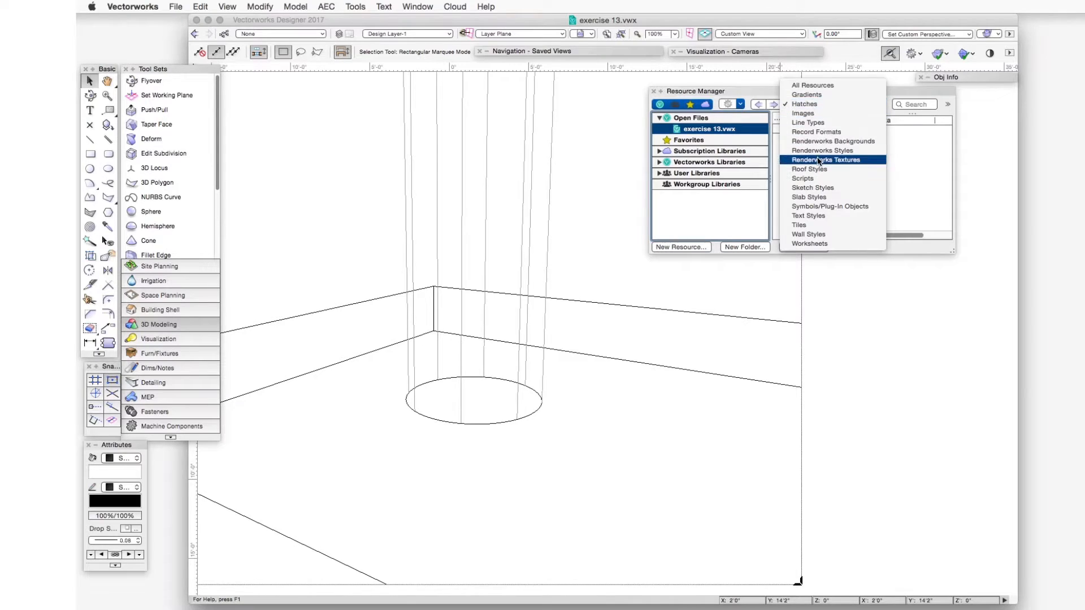
{"action": "left_click", "coordinate": [832, 160]}
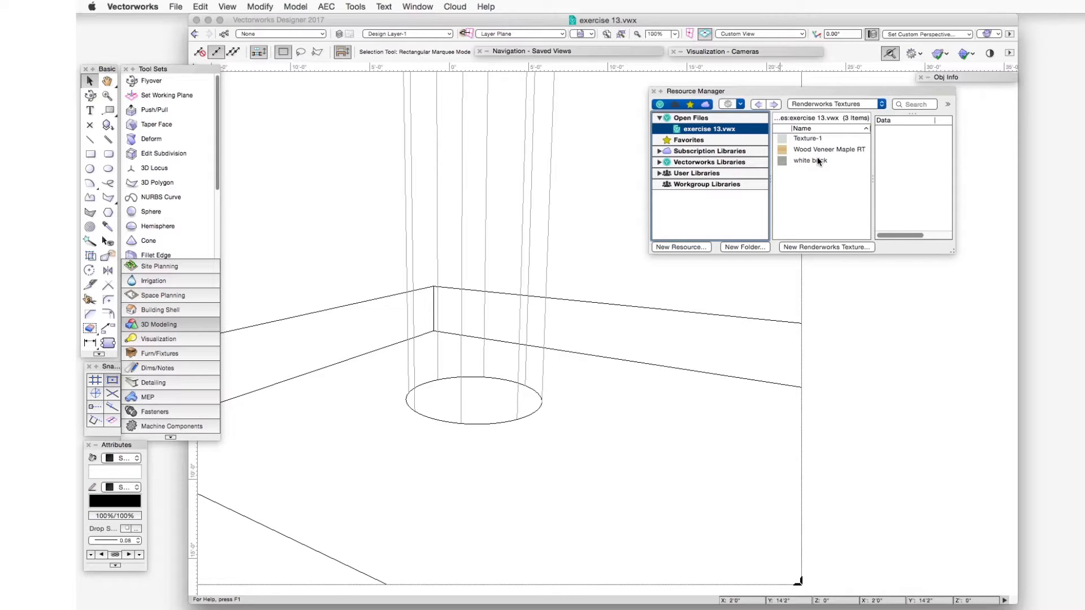
{"action": "left_click", "coordinate": [811, 160]}
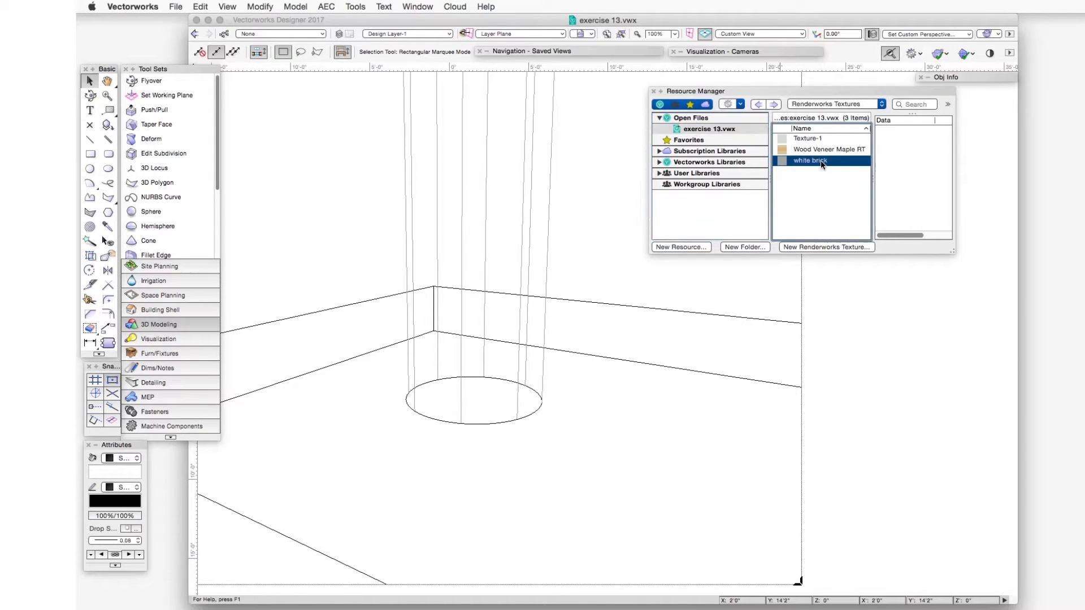
{"action": "right_click", "coordinate": [809, 161]}
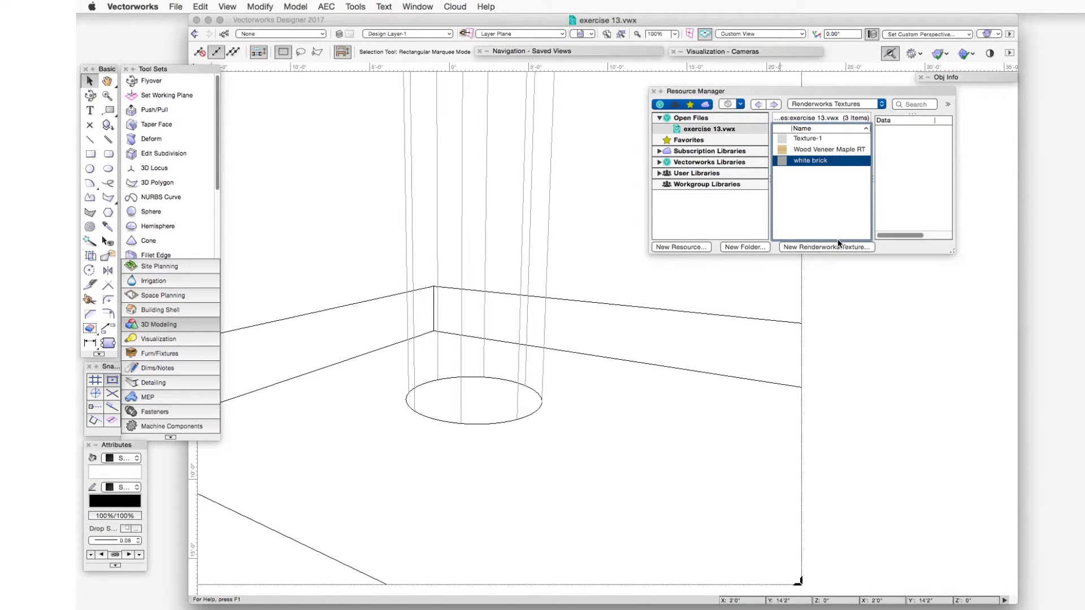
Set the white brick bump image's displacement height to 13mm.
{"action": "double_click", "coordinate": [810, 161]}
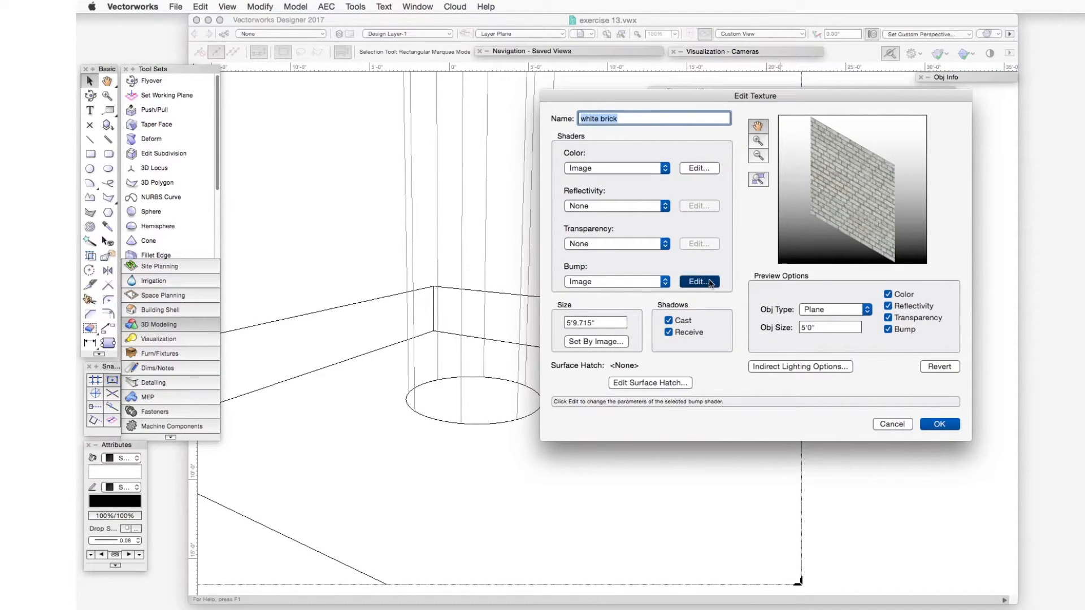
{"action": "left_click", "coordinate": [699, 281]}
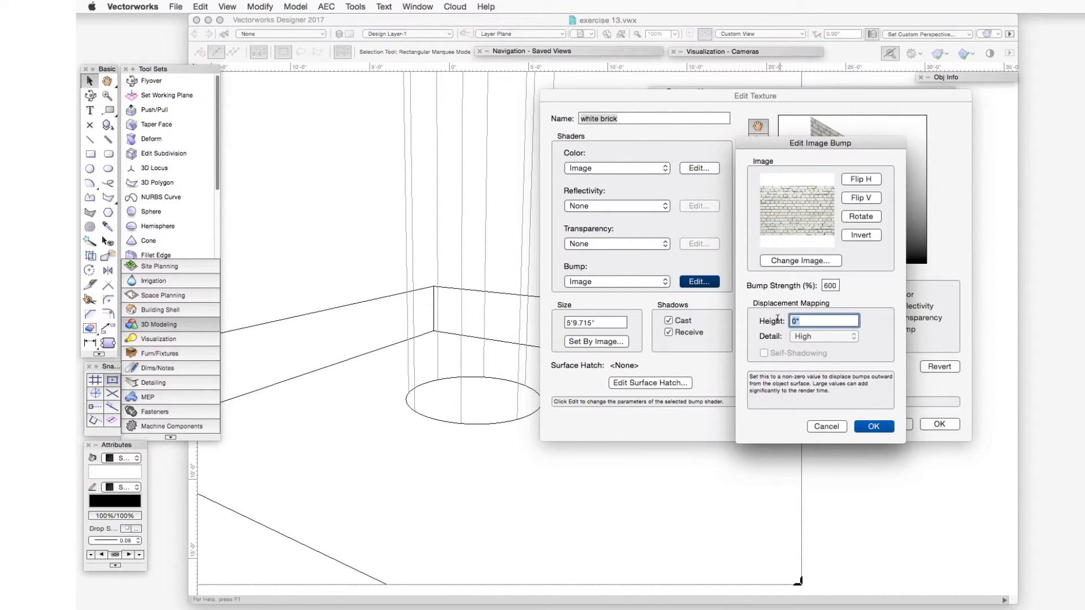
{"action": "type", "text": "13mm"}
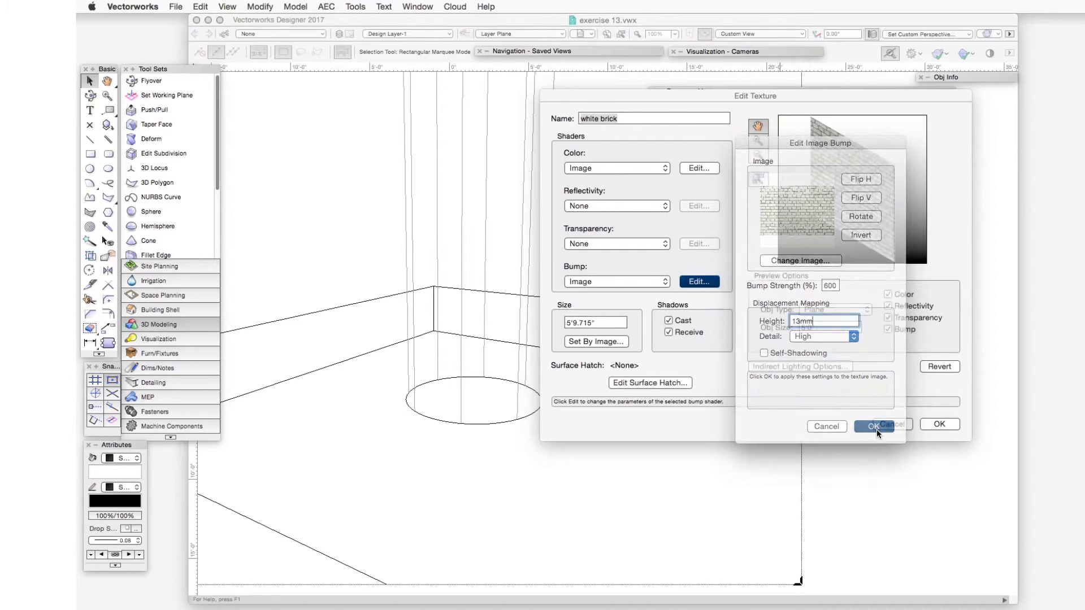
{"action": "left_click", "coordinate": [873, 426]}
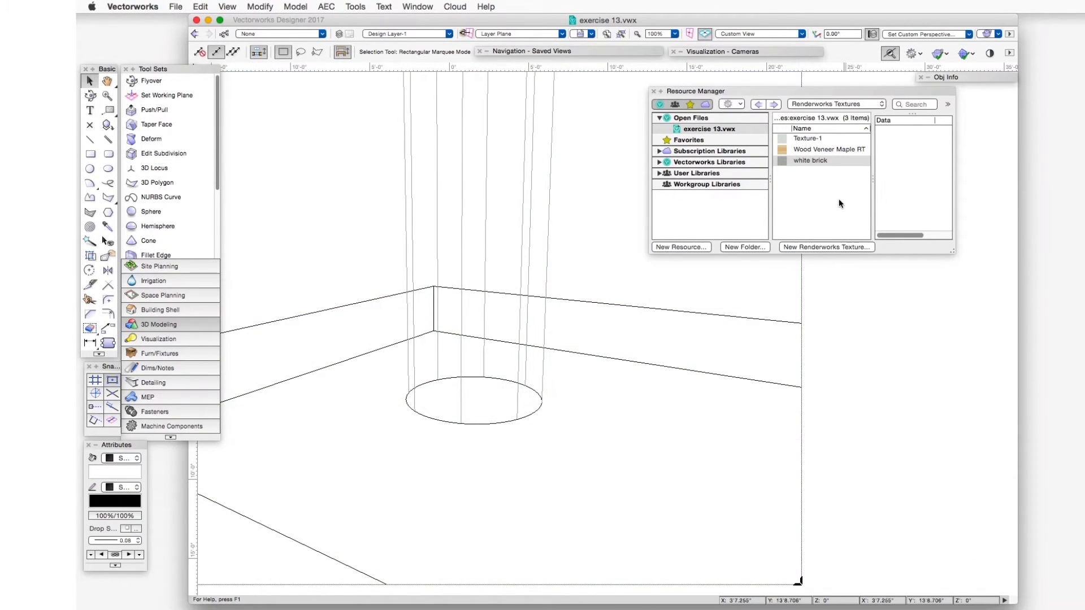
Change the white brick bump displacement height from 13mm to 85mm and apply it.
{"action": "right_click", "coordinate": [809, 160]}
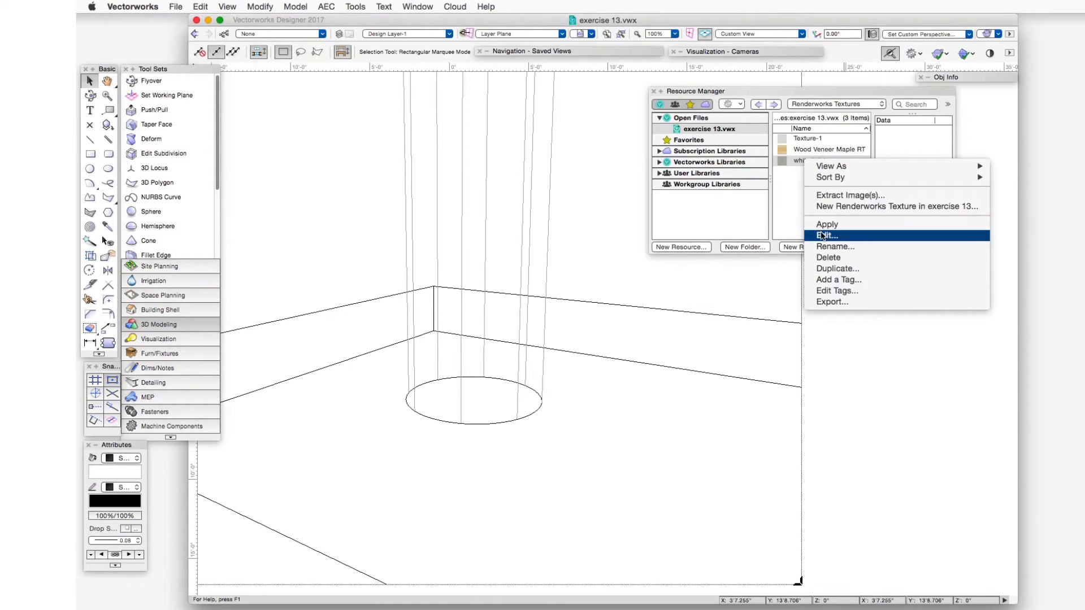
{"action": "left_click", "coordinate": [826, 235]}
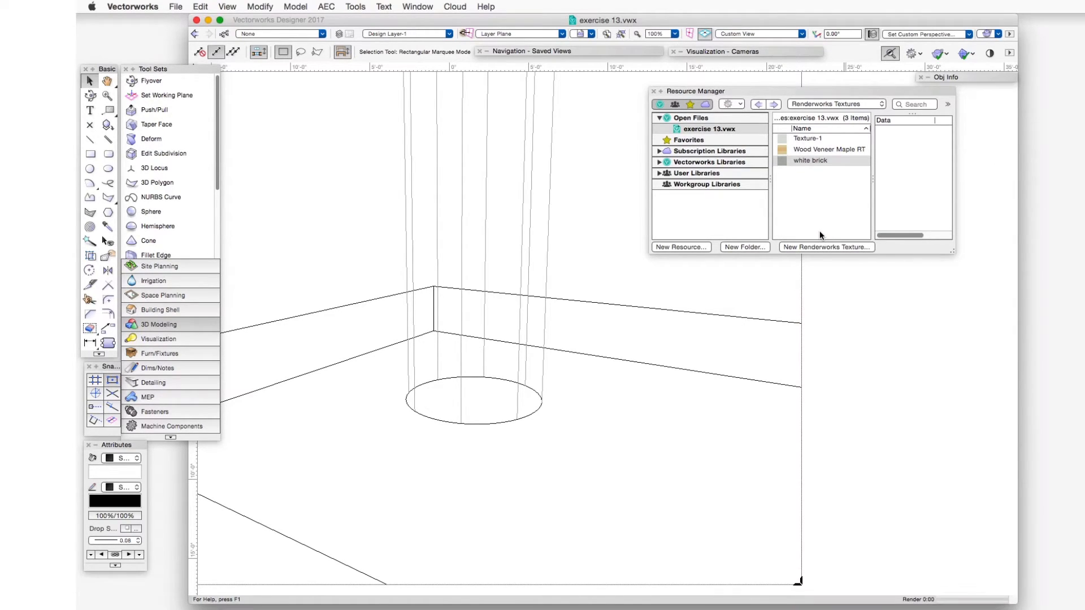
{"action": "double_click", "coordinate": [810, 160]}
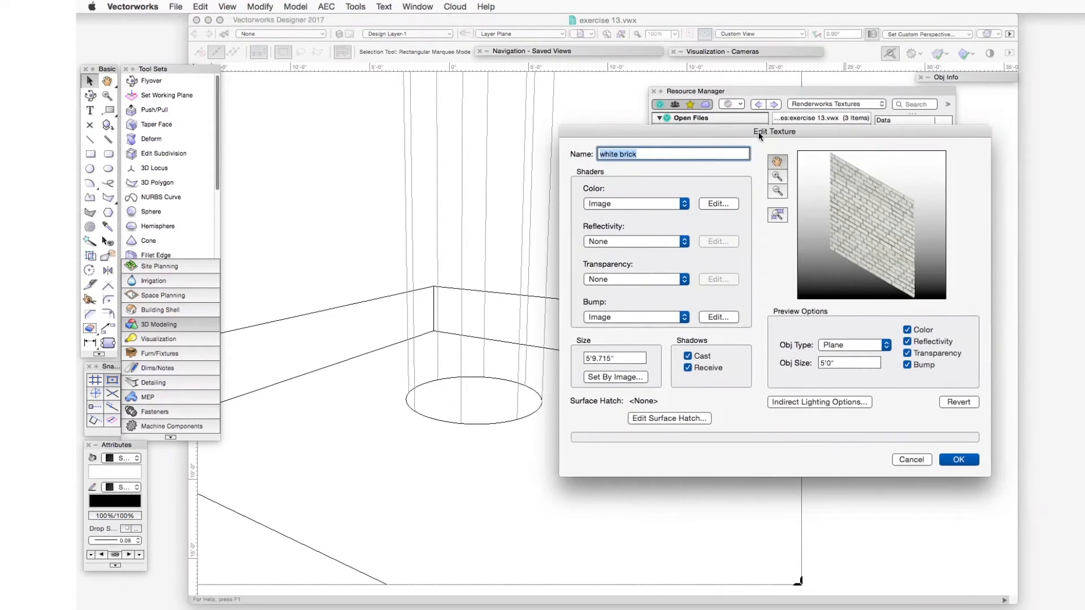
{"action": "left_click", "coordinate": [718, 317]}
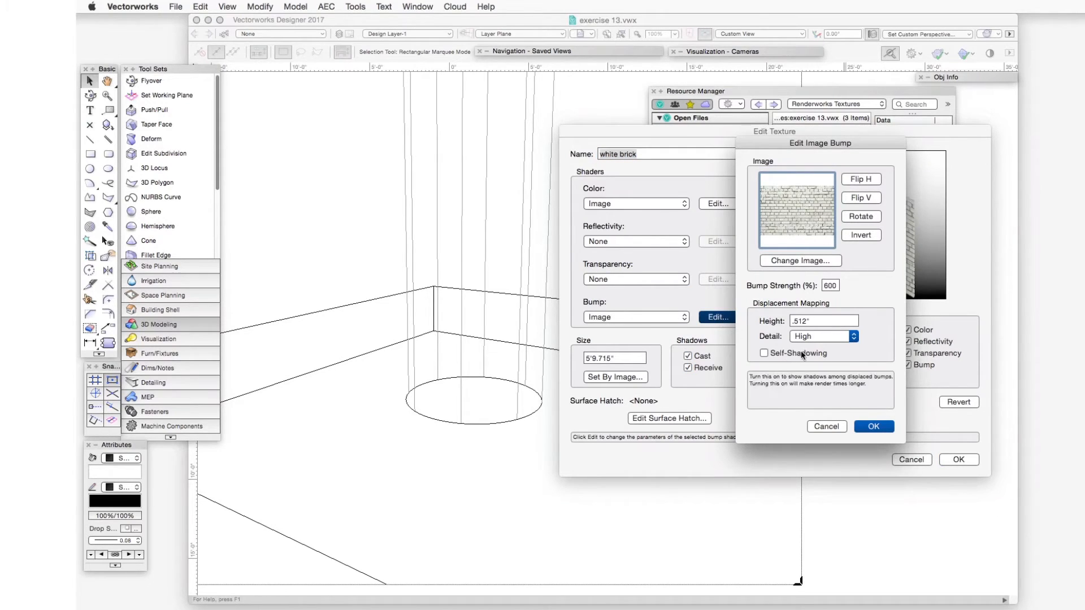
{"action": "left_click", "coordinate": [824, 320]}
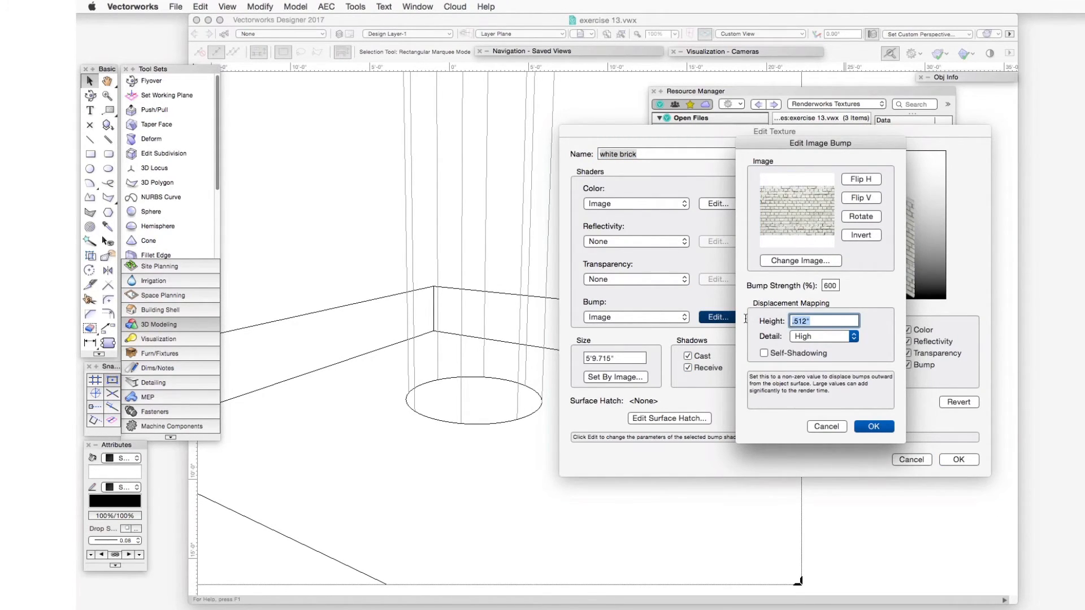
{"action": "type", "text": "85"}
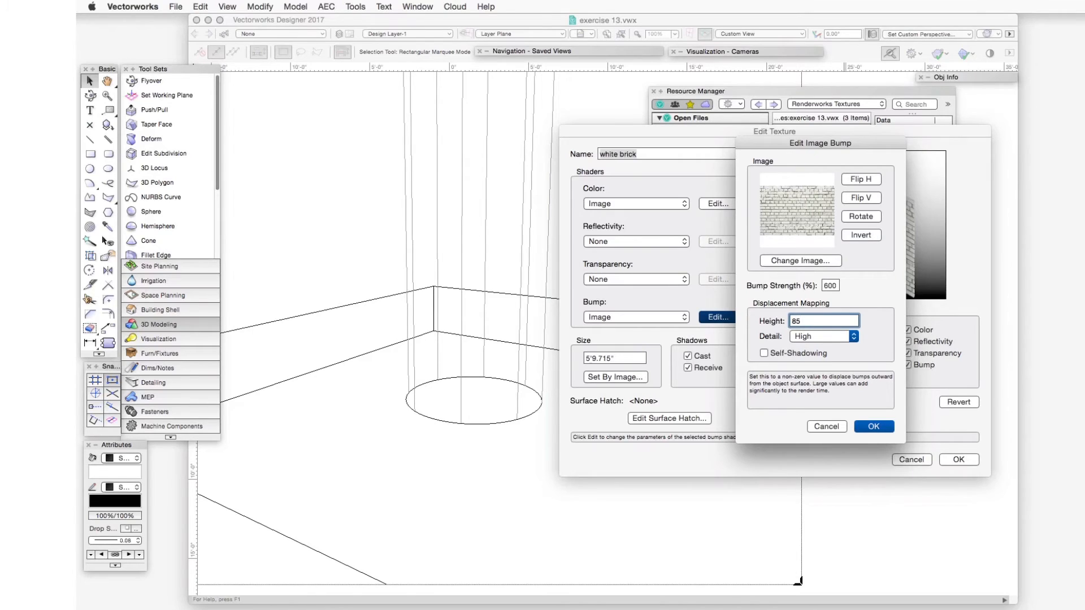
{"action": "type", "text": "mm"}
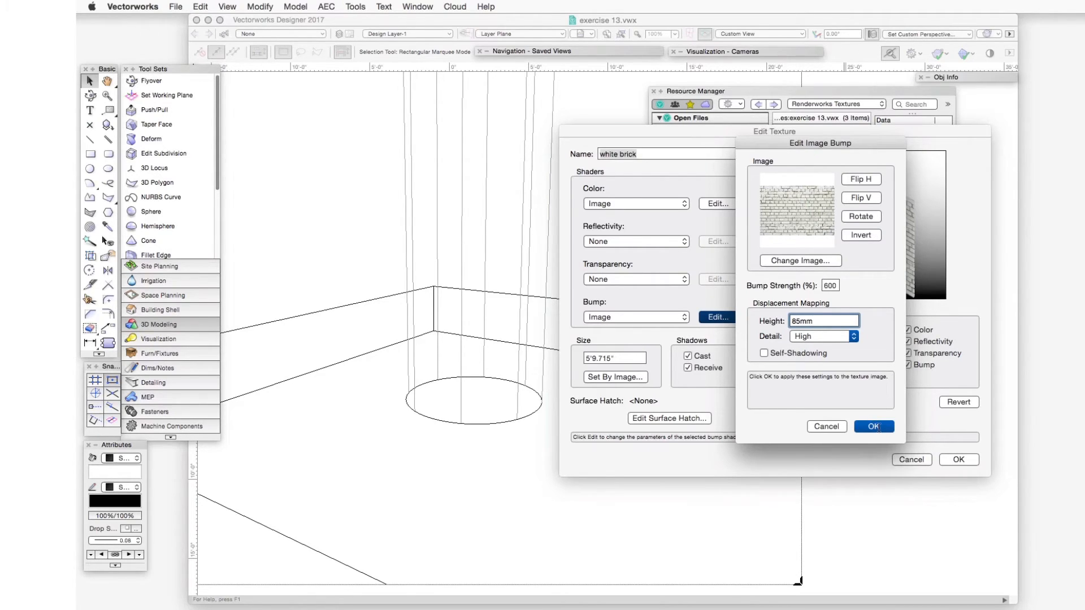
{"action": "left_click", "coordinate": [875, 426]}
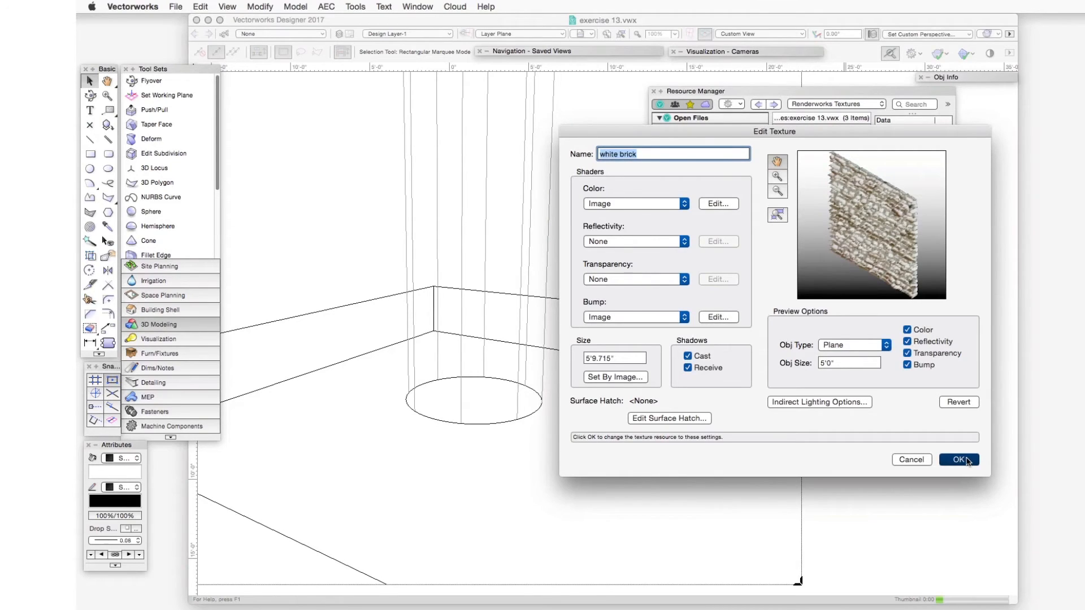
{"action": "left_click", "coordinate": [964, 460]}
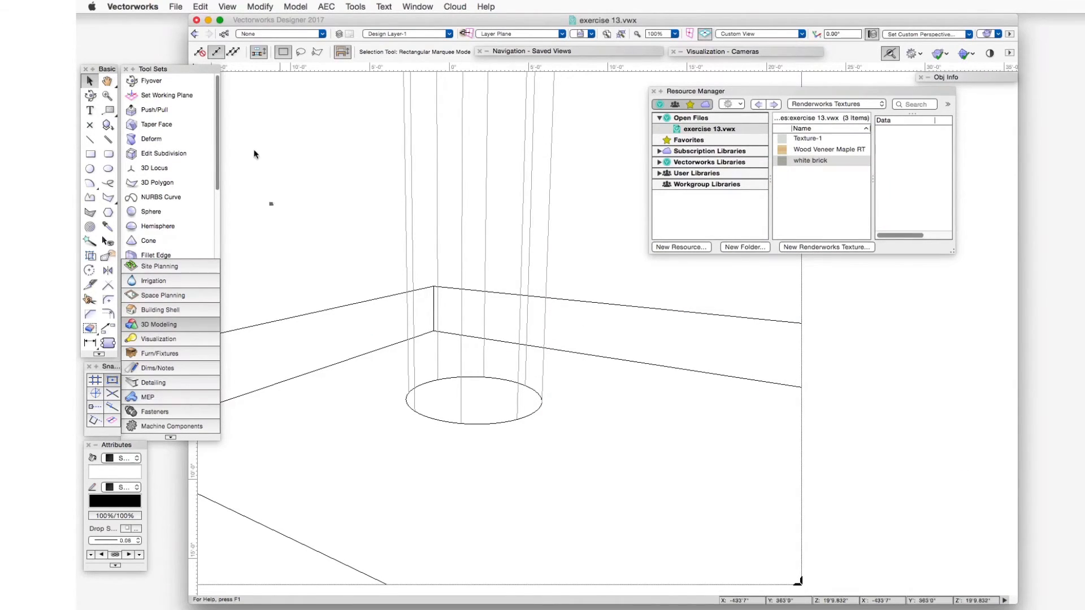
Pick a render mode under View > Rendering for the column and floor view.
{"action": "left_click", "coordinate": [227, 7]}
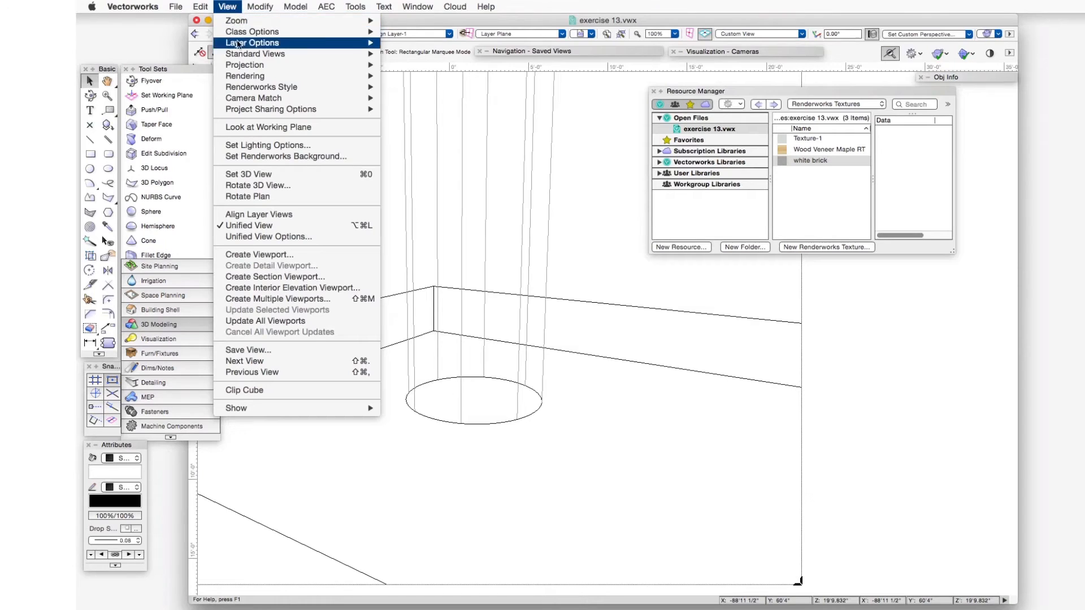
{"action": "mouse_move", "coordinate": [244, 75]}
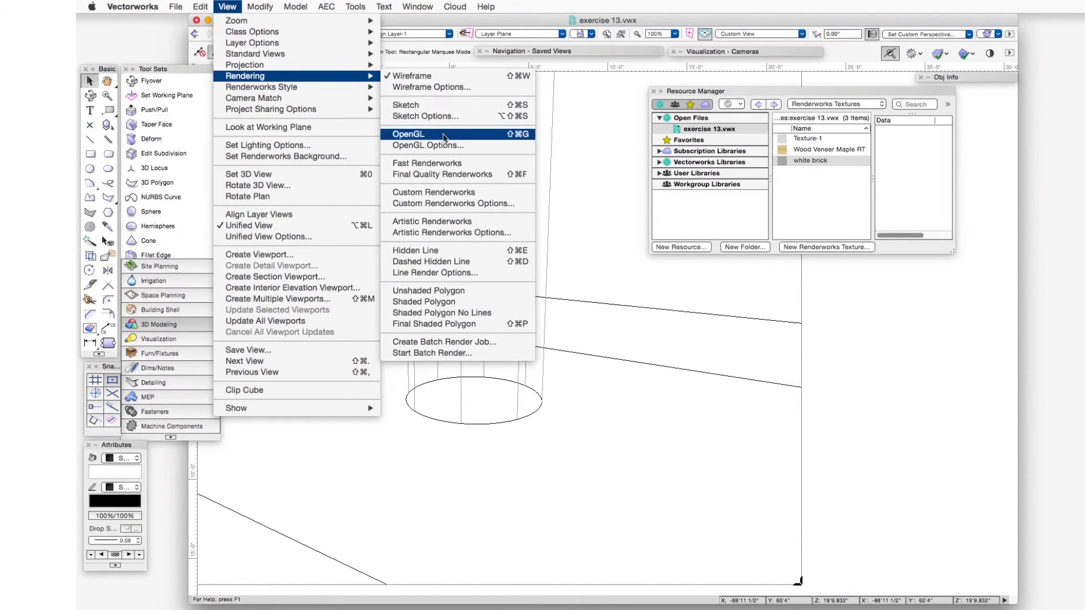
{"action": "left_click", "coordinate": [408, 134]}
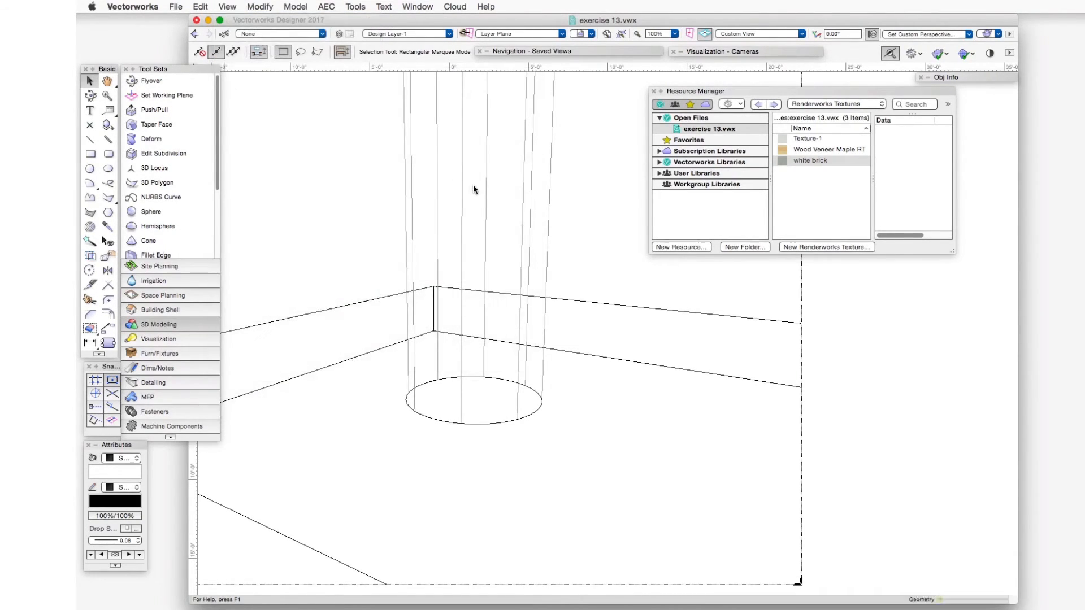